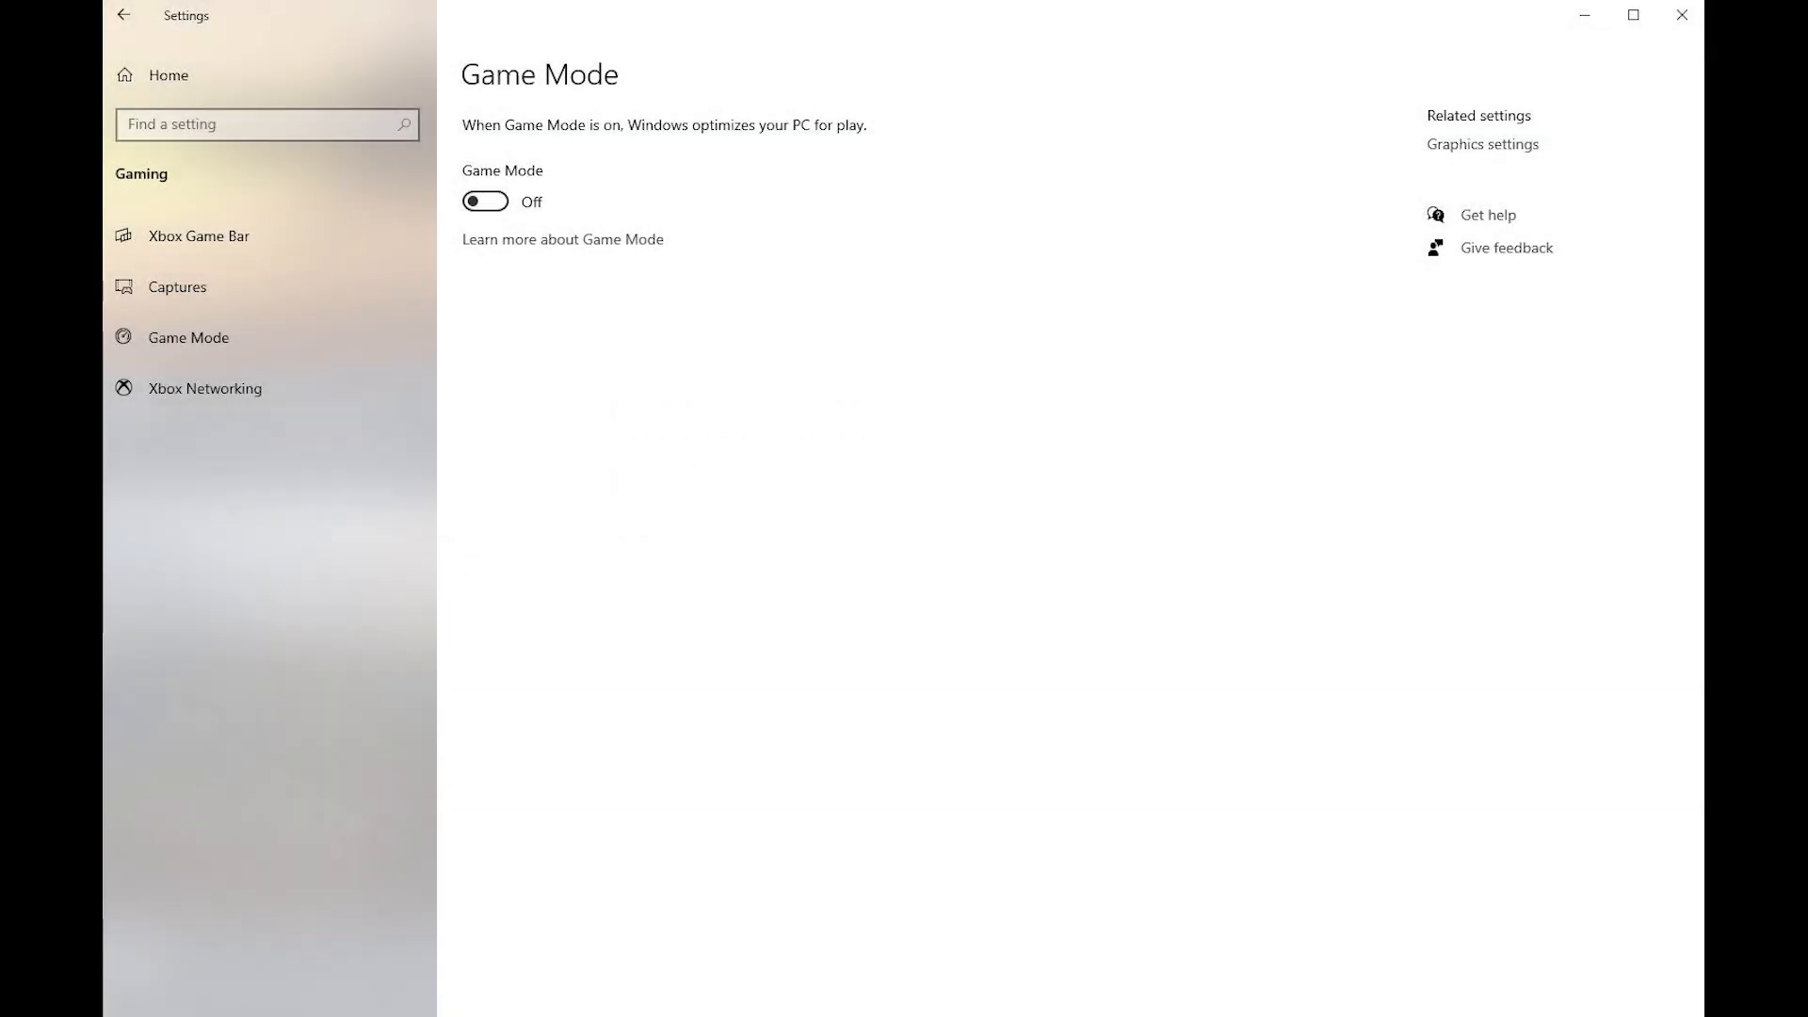
# - Go to Manage 3D settings and show the Program Settings for Microsoft Flight Simulator
pyautogui.click(1482, 145)
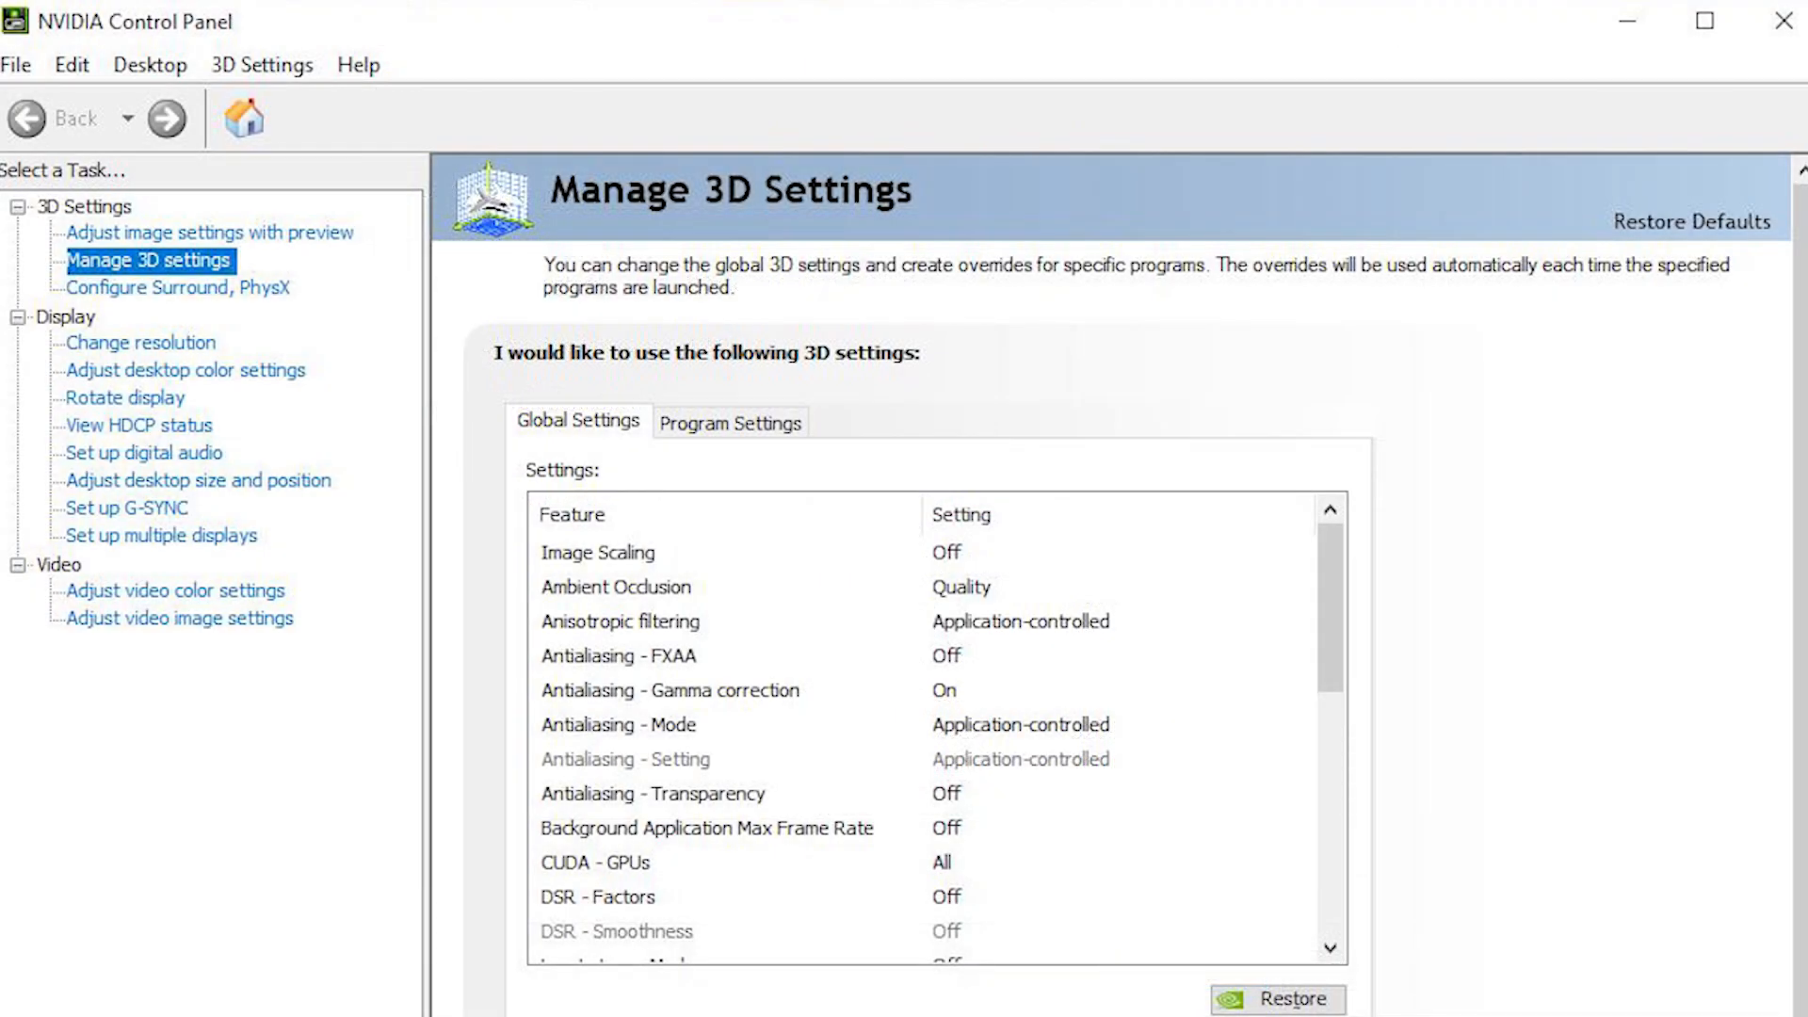
pyautogui.click(578, 422)
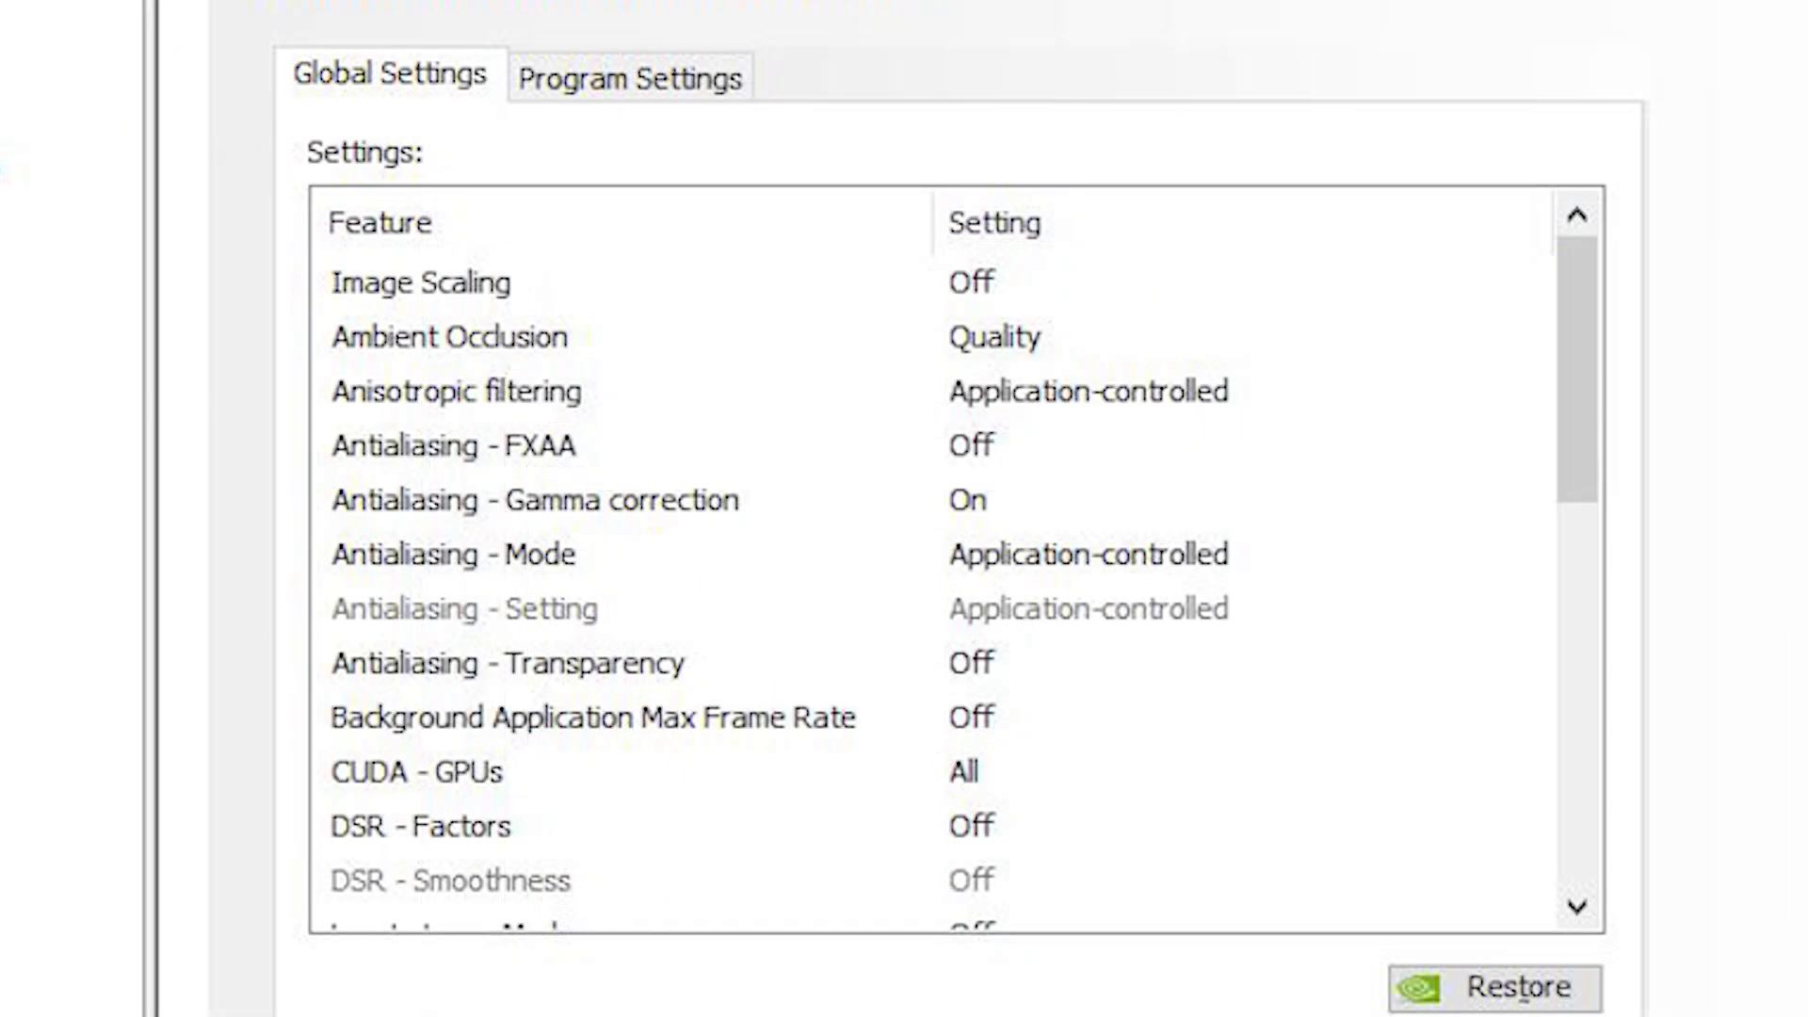
pyautogui.click(420, 281)
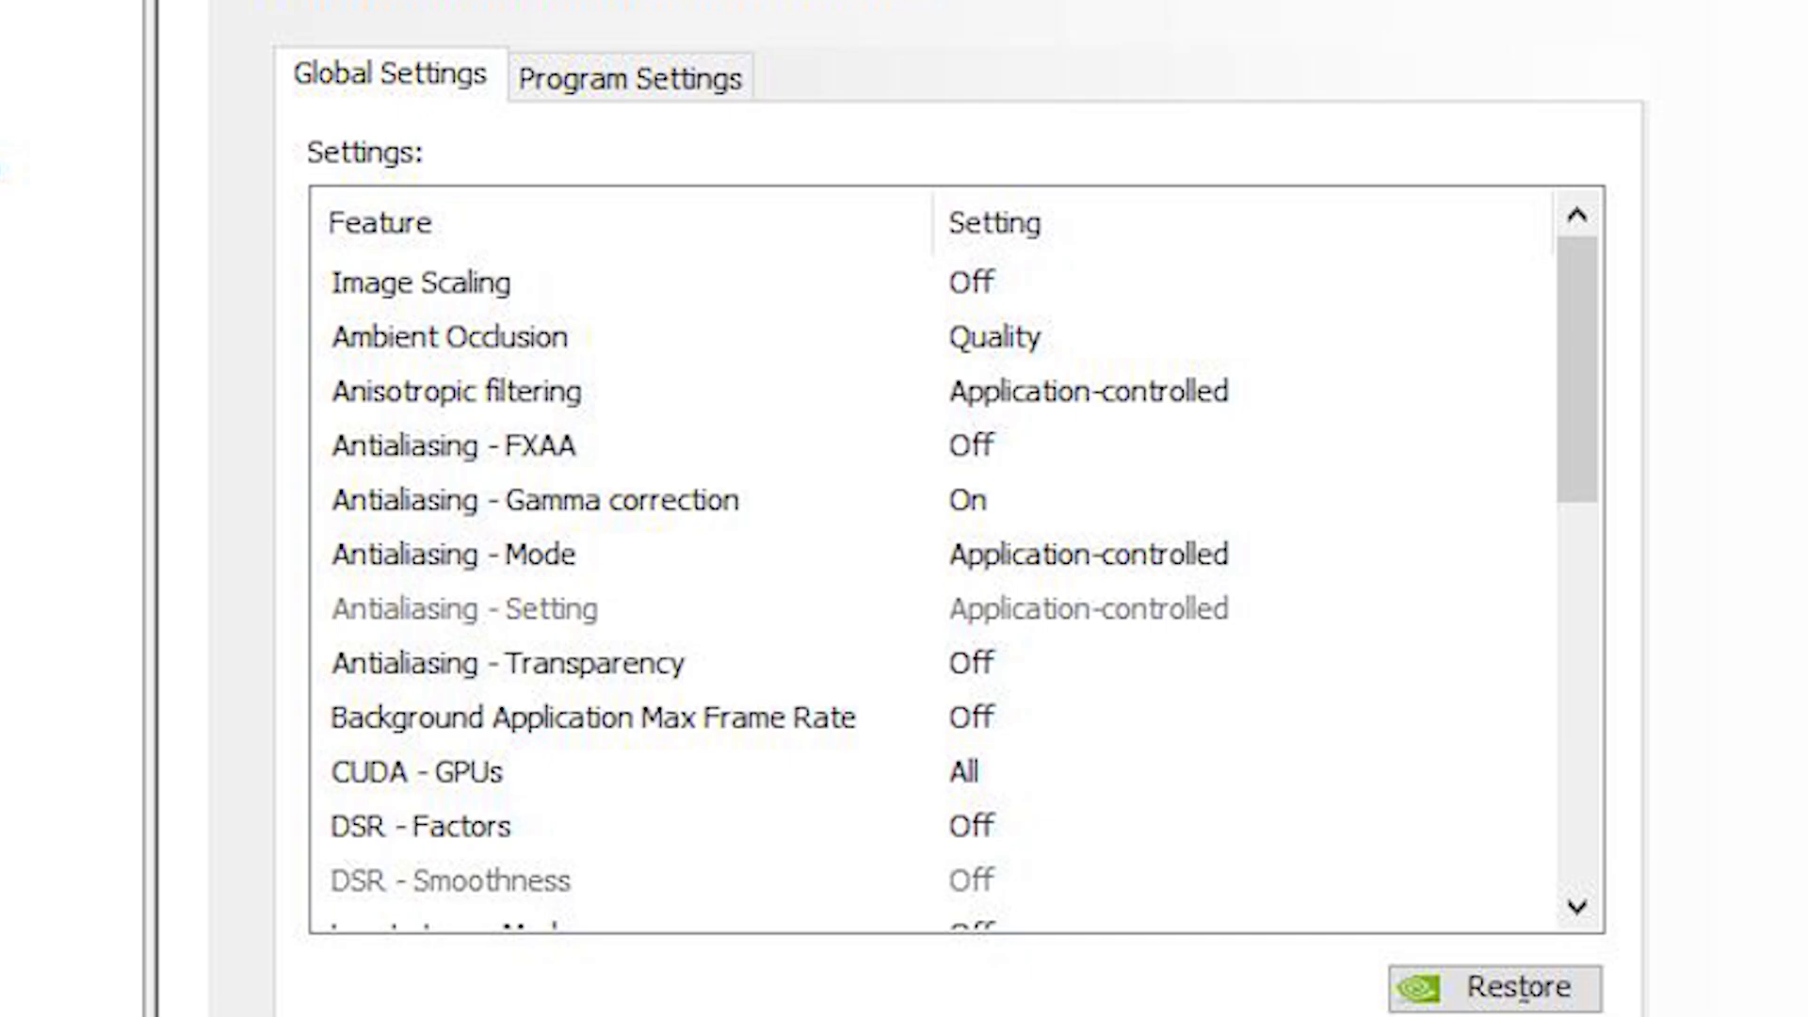
pyautogui.click(629, 75)
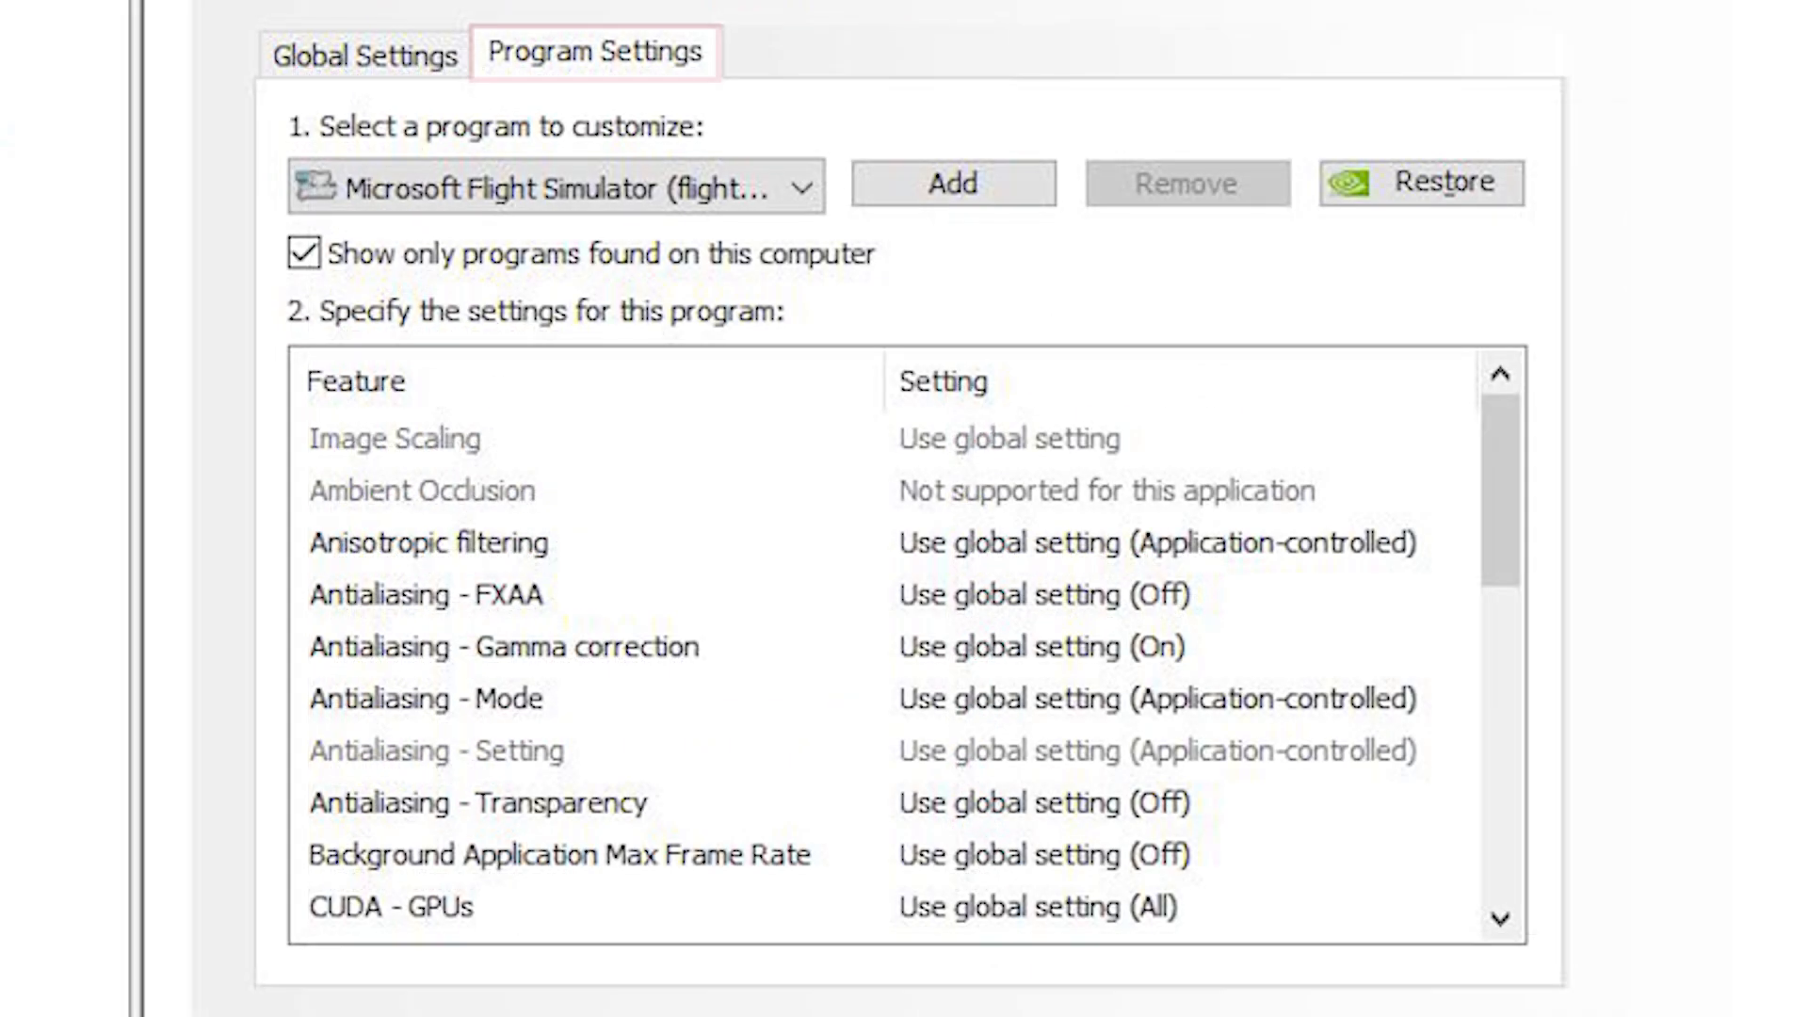
pyautogui.click(595, 53)
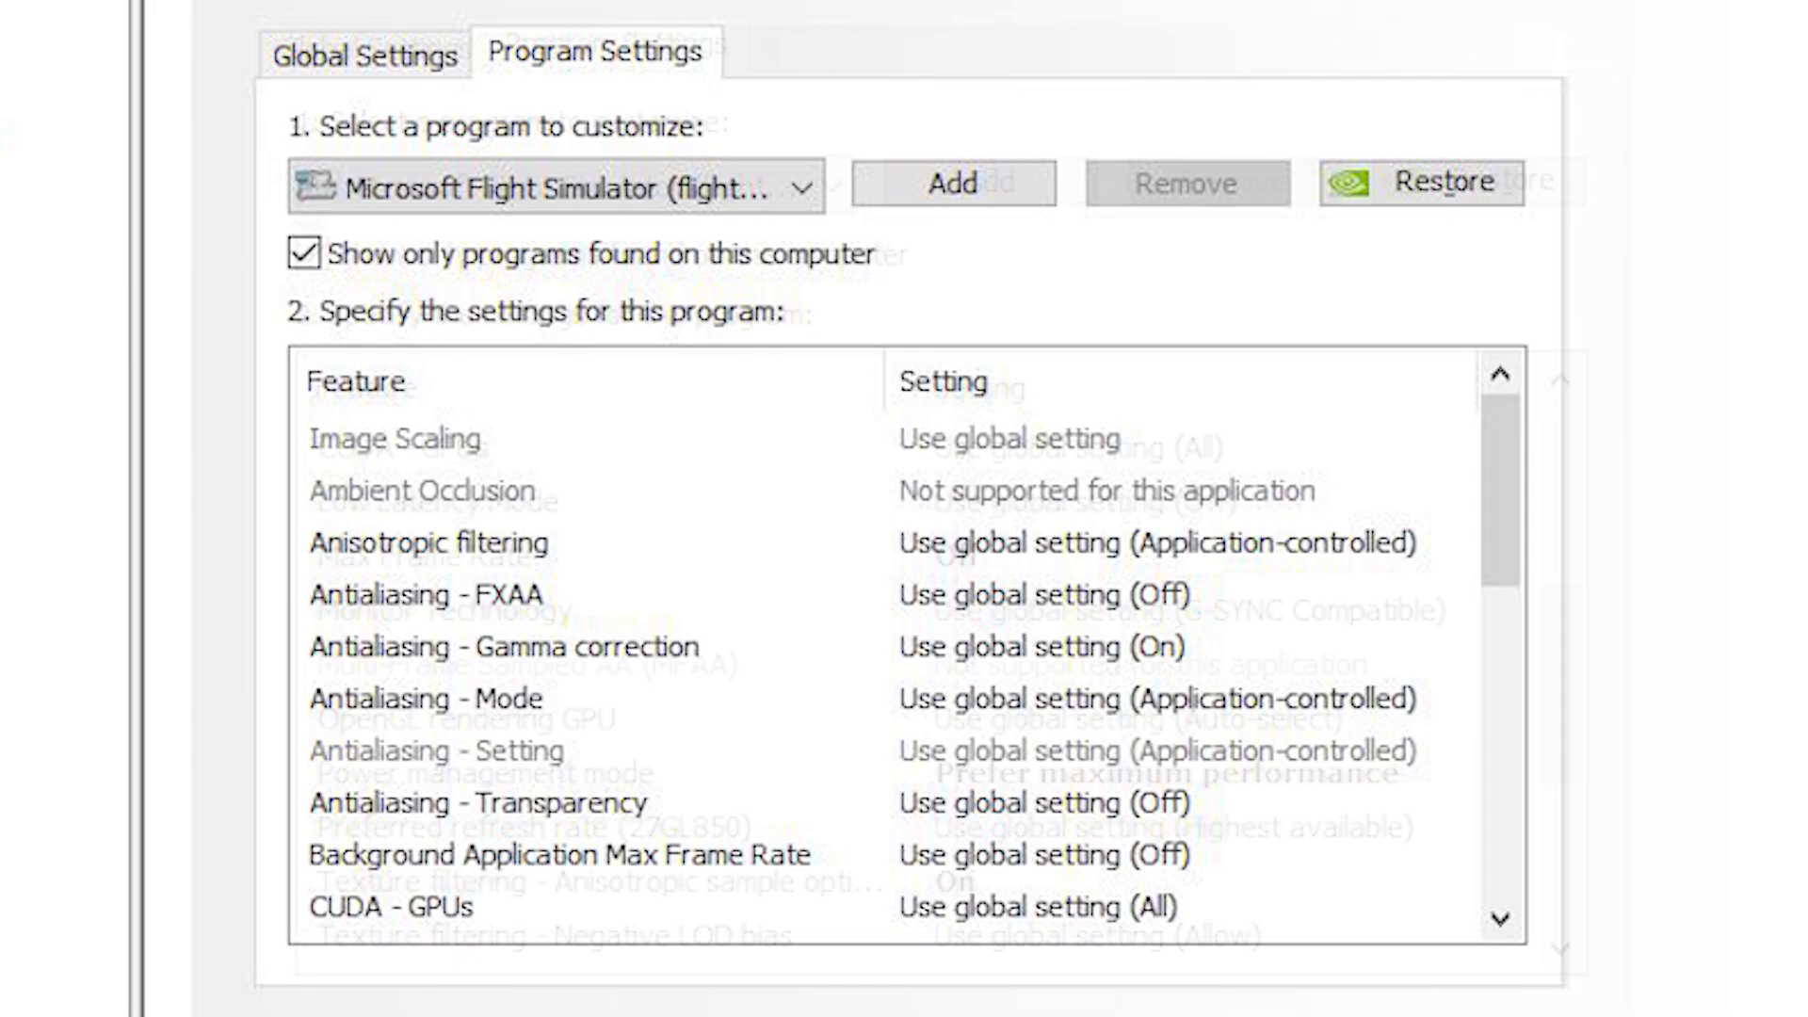
pyautogui.scroll(-3)
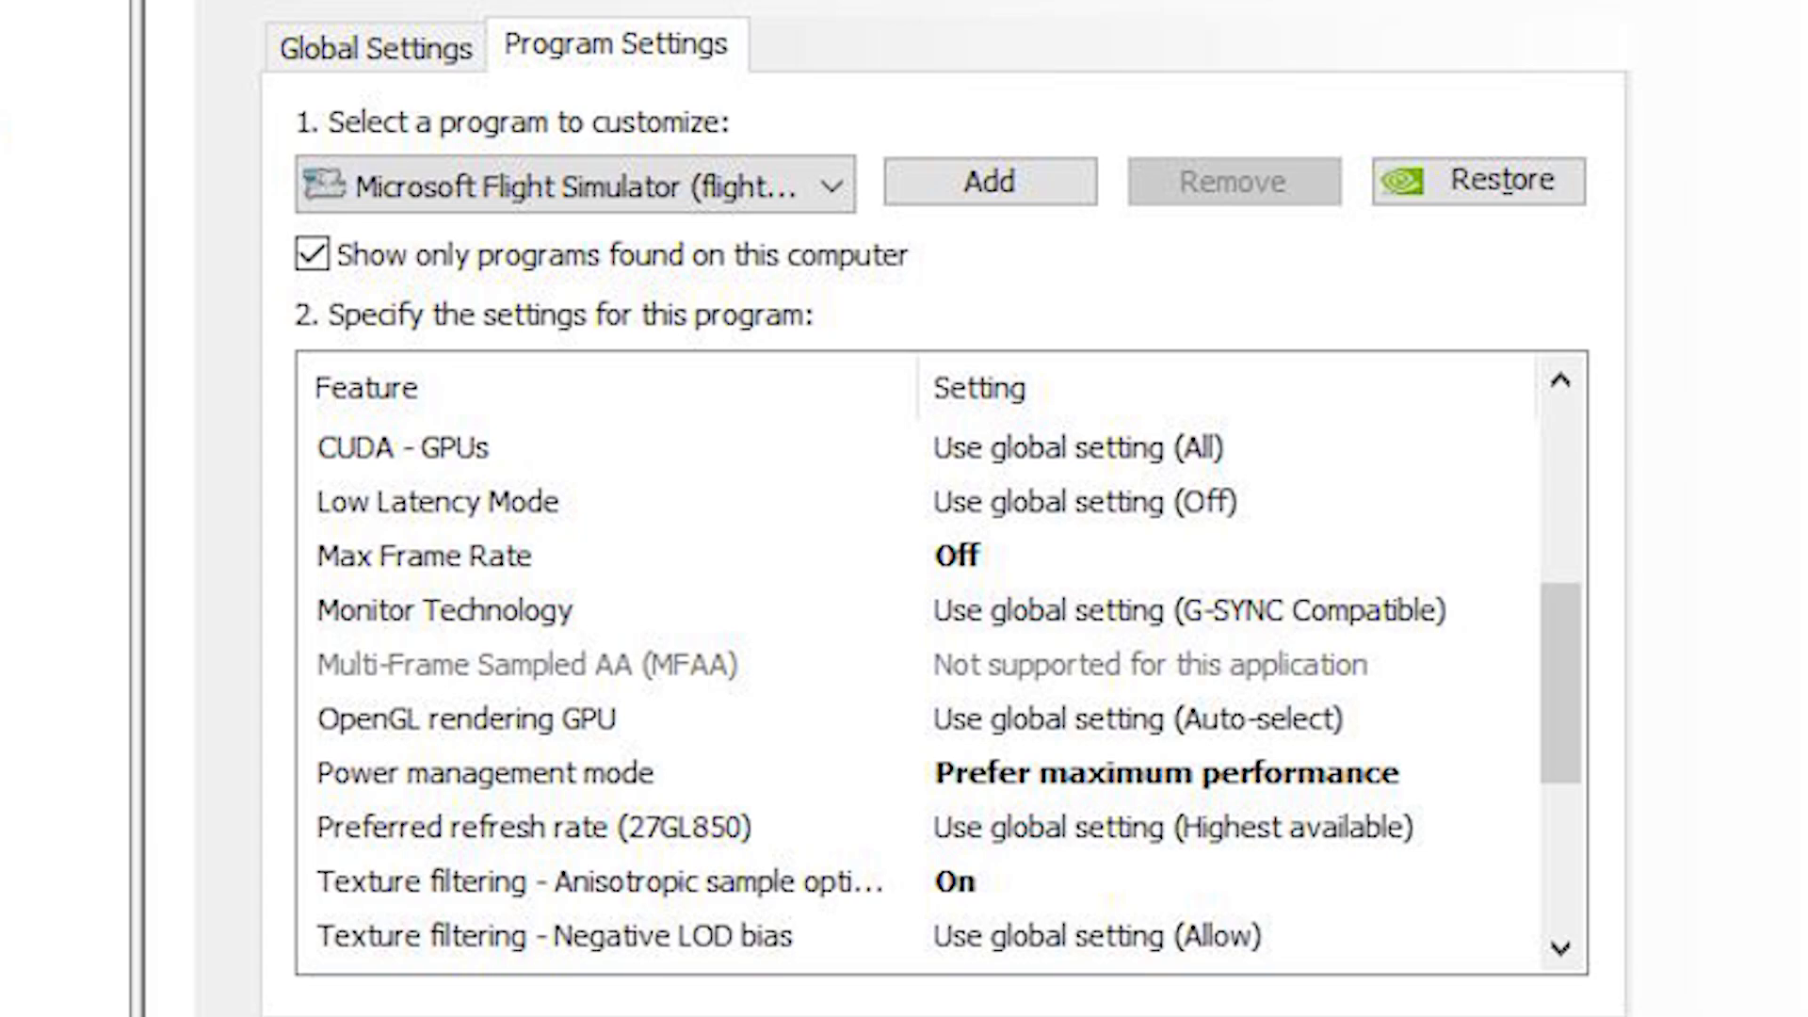
pyautogui.scroll(-3)
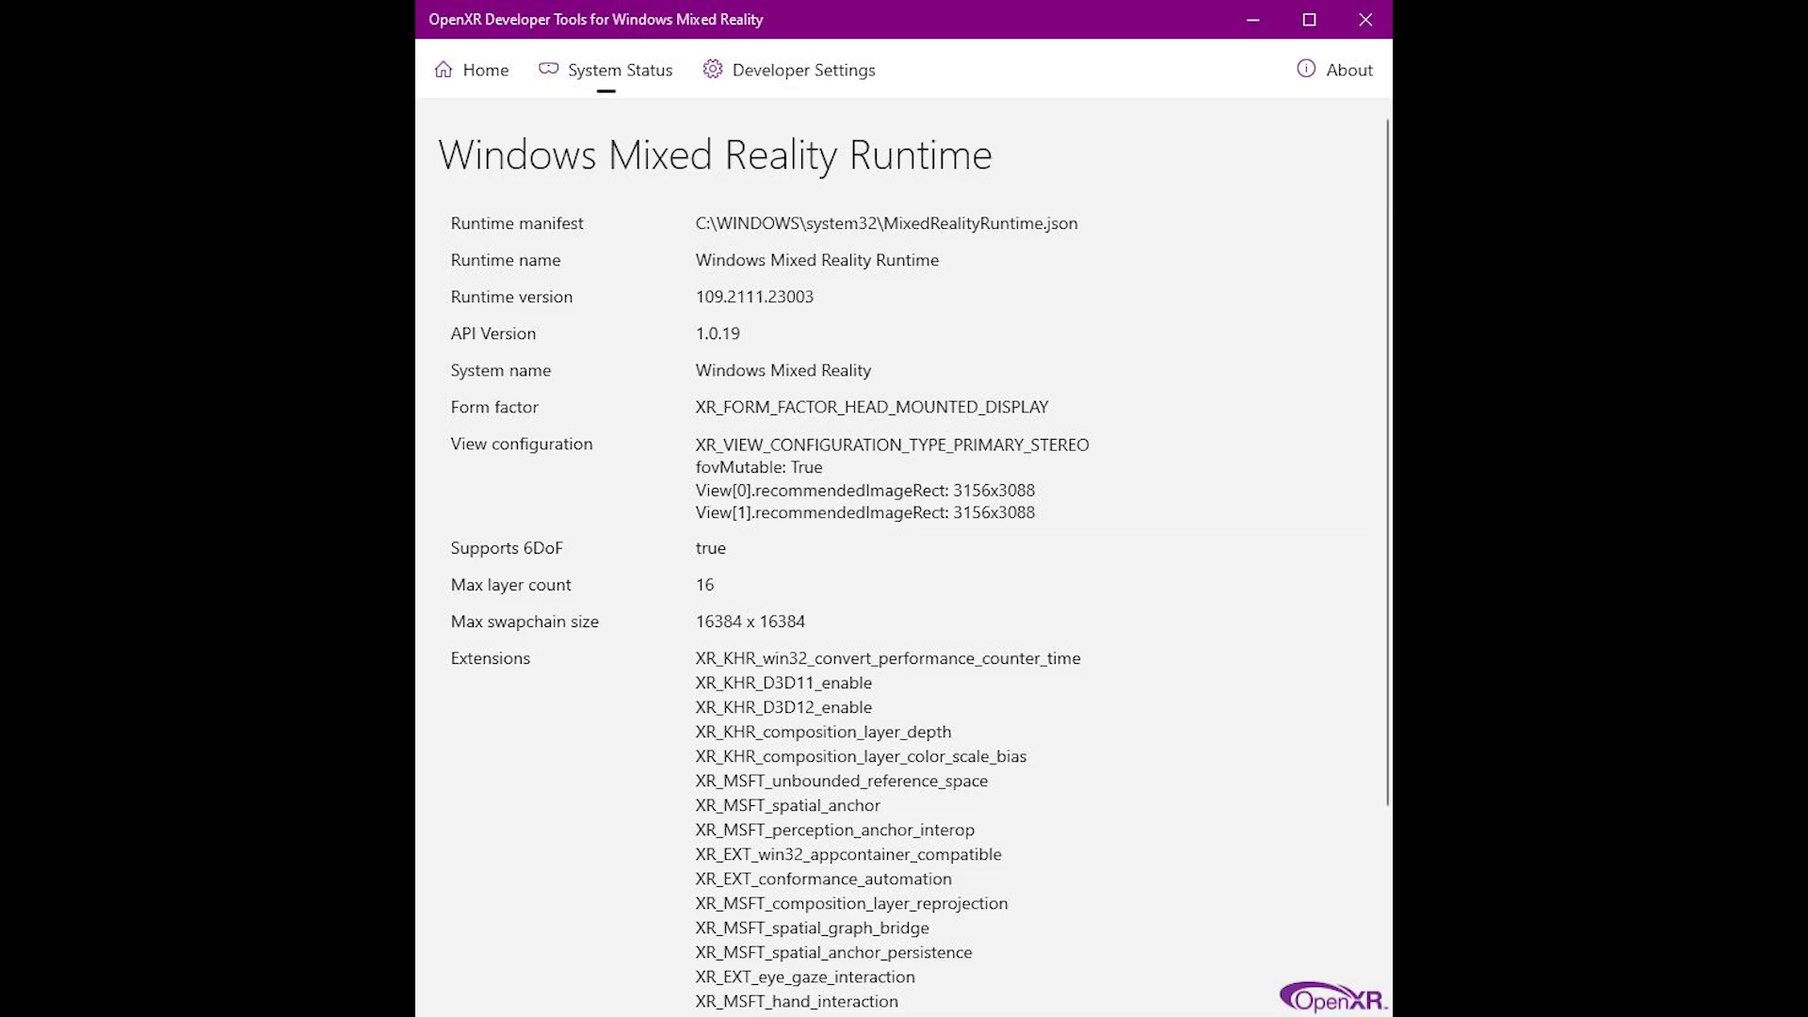
pyautogui.scroll(-3)
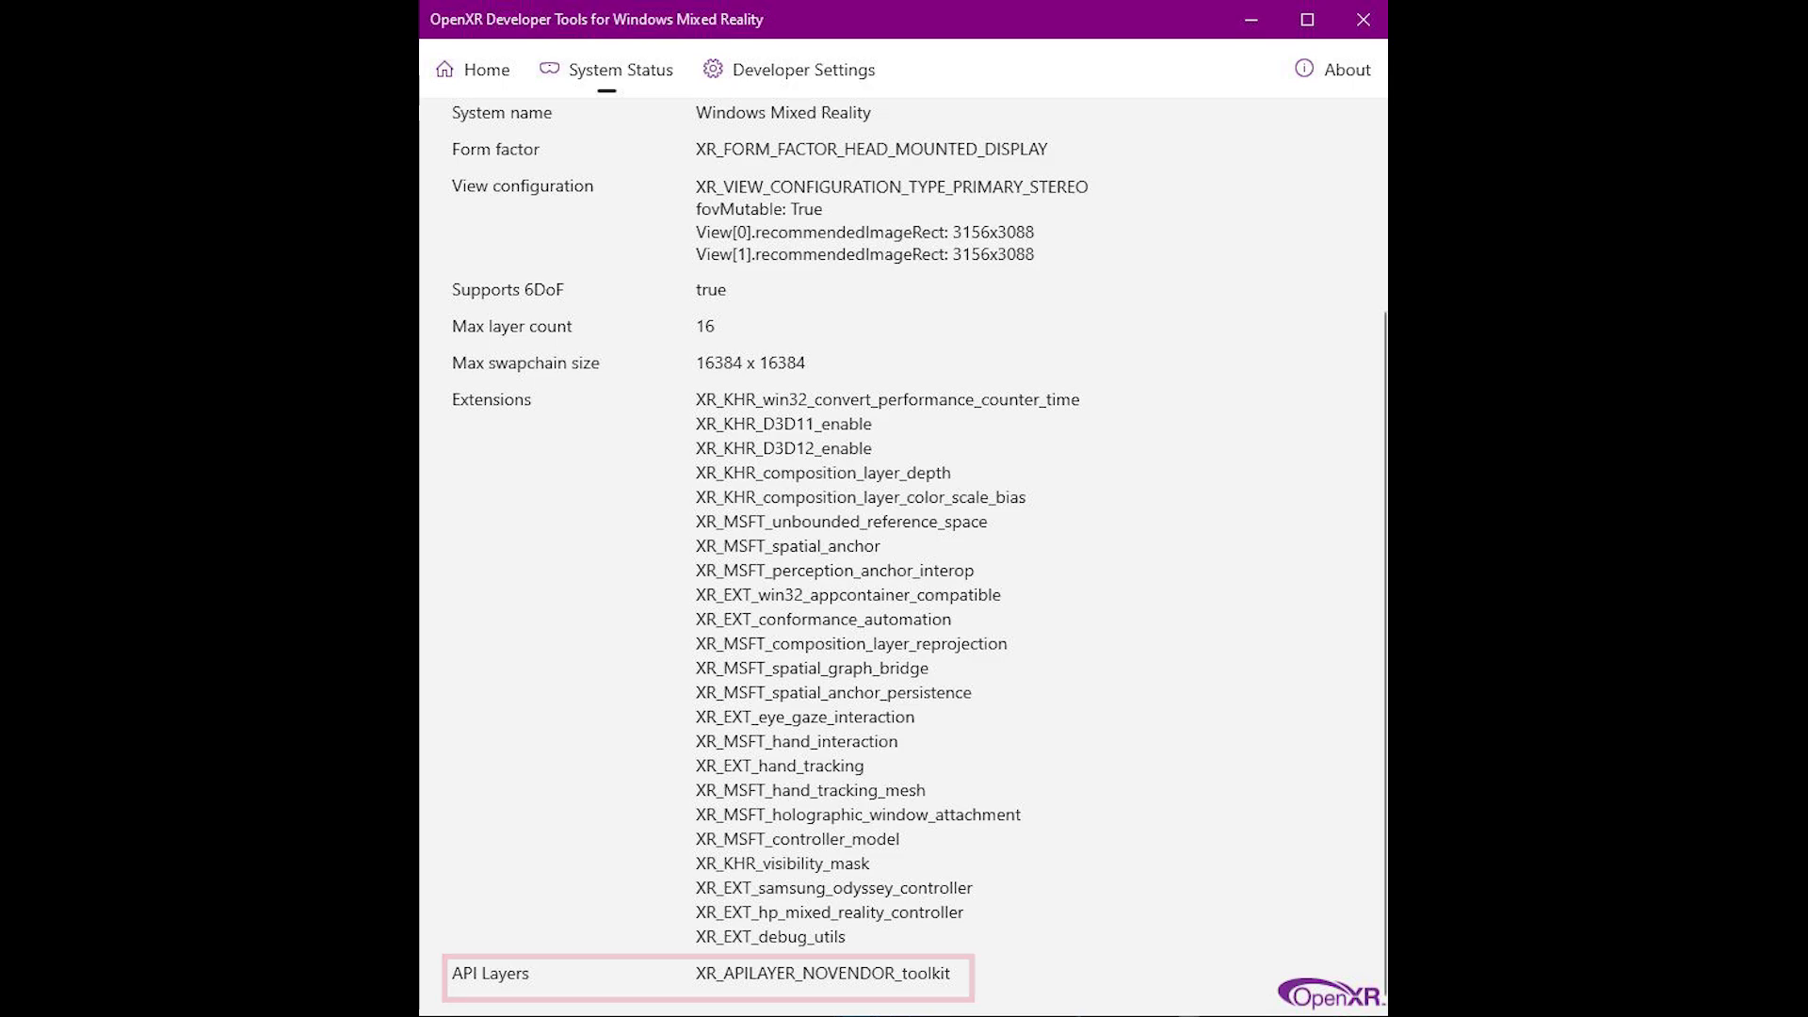
pyautogui.click(802, 70)
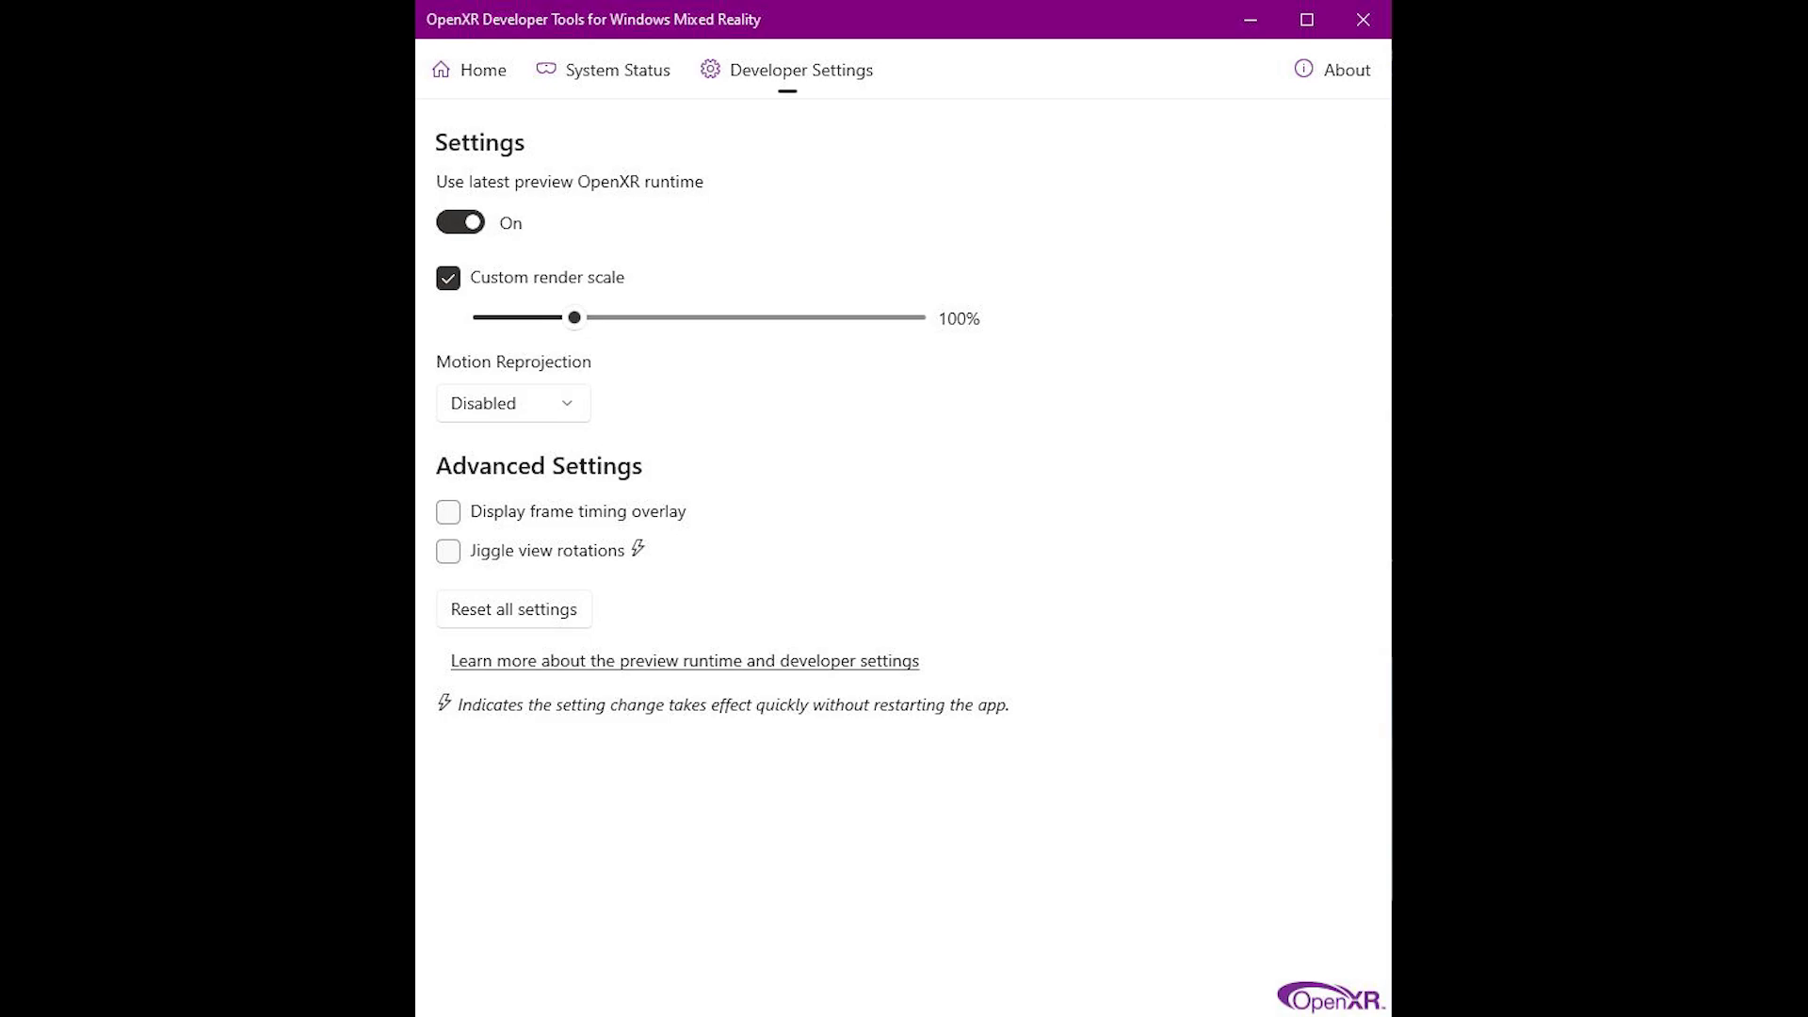
# - Enable the latest preview OpenXR runtime in Developer Settings
pyautogui.click(512, 403)
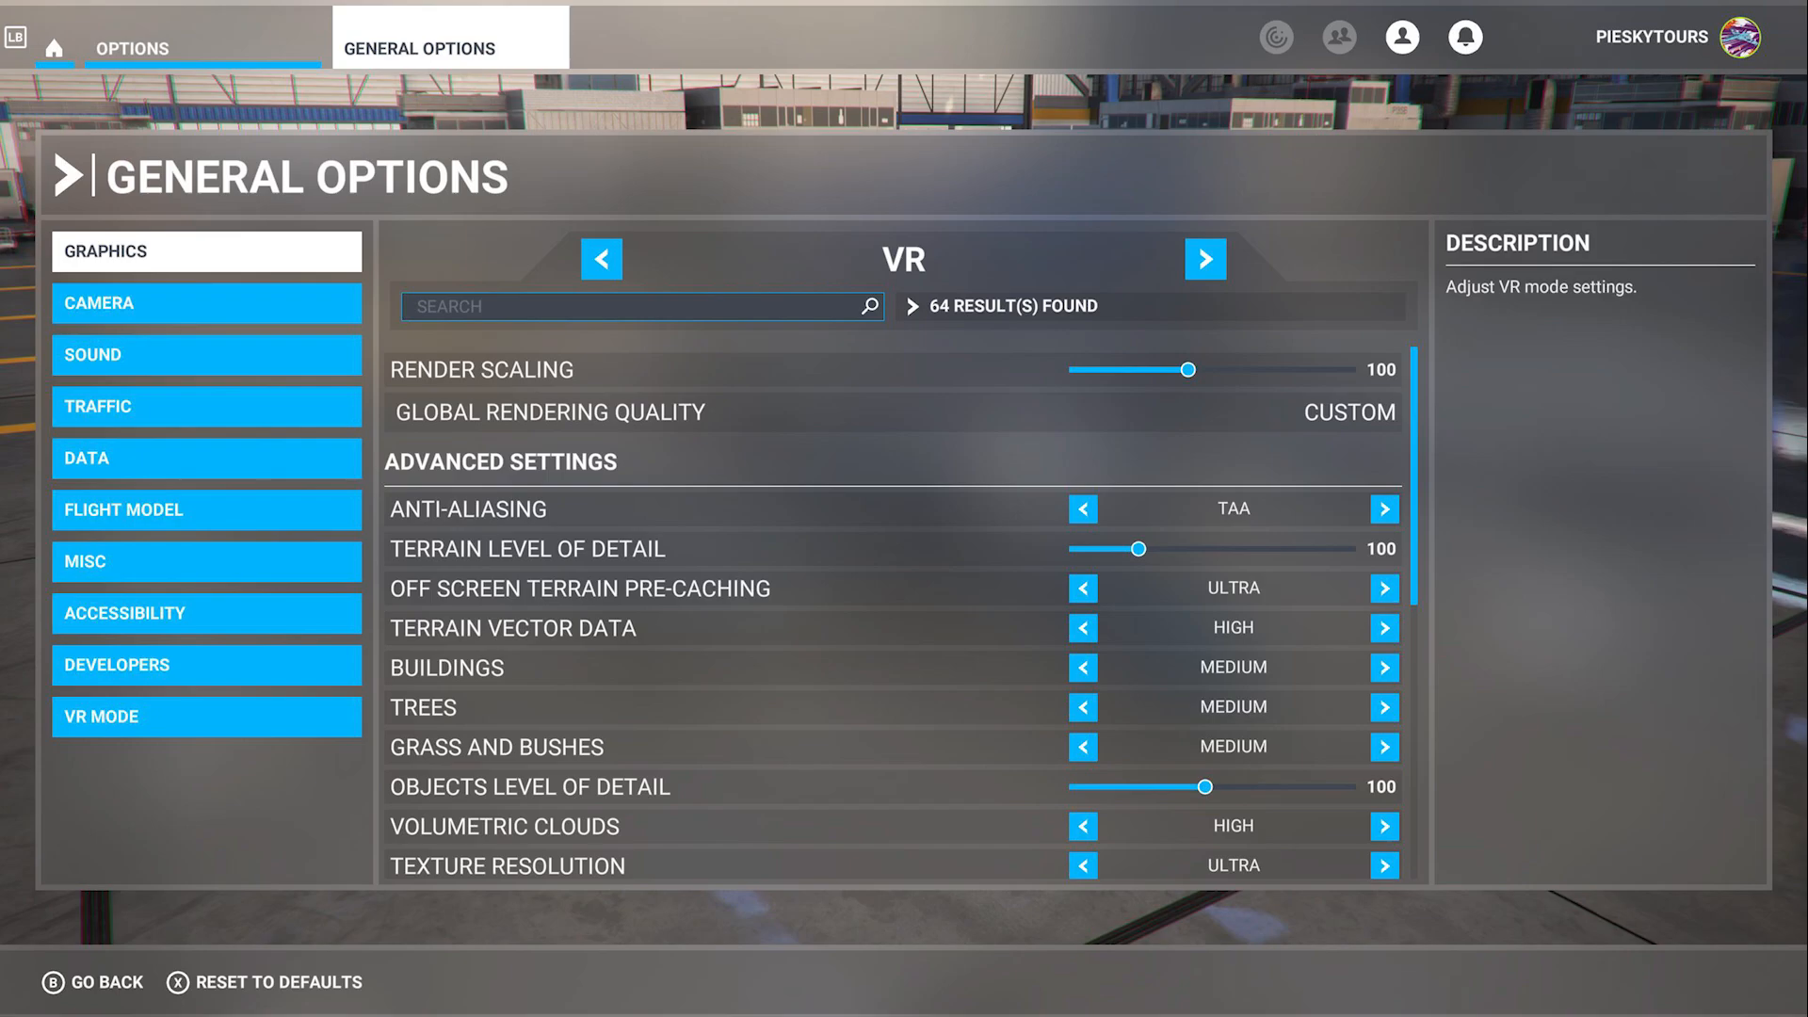
# - Scroll down the VR graphics page to the filtering, shadow and ambient occlusion options
pyautogui.scroll(-3)
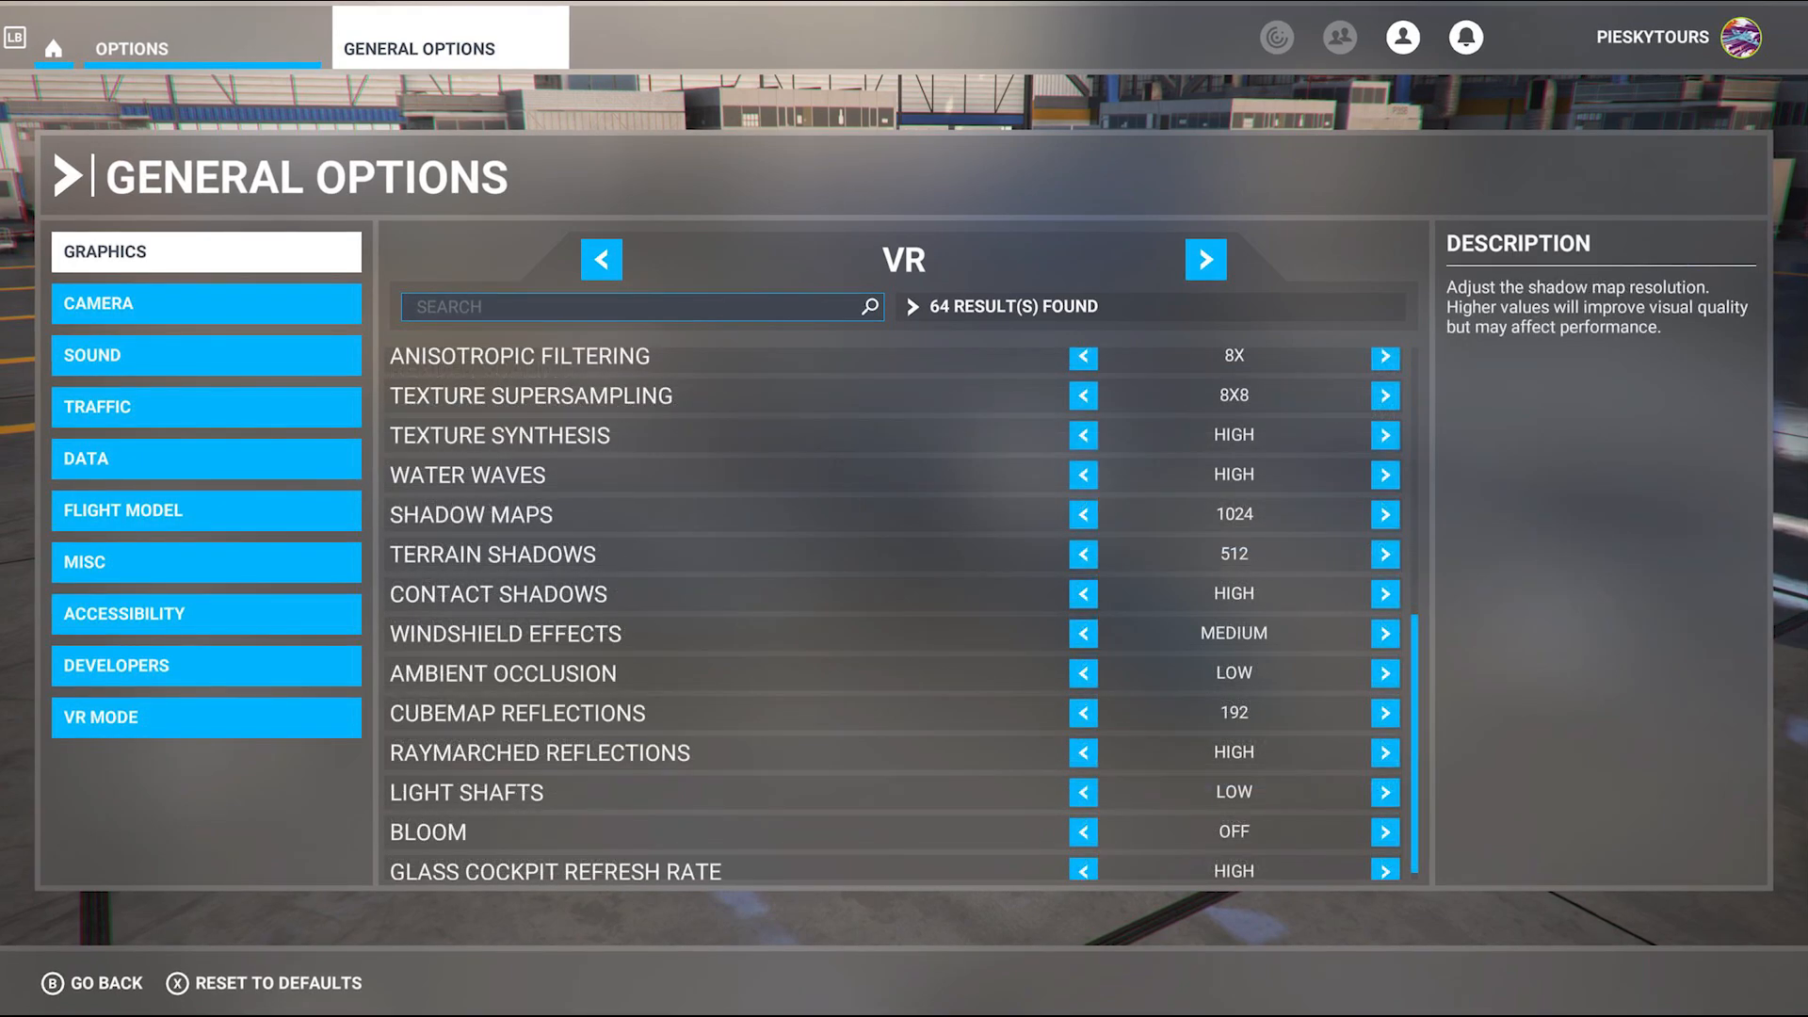